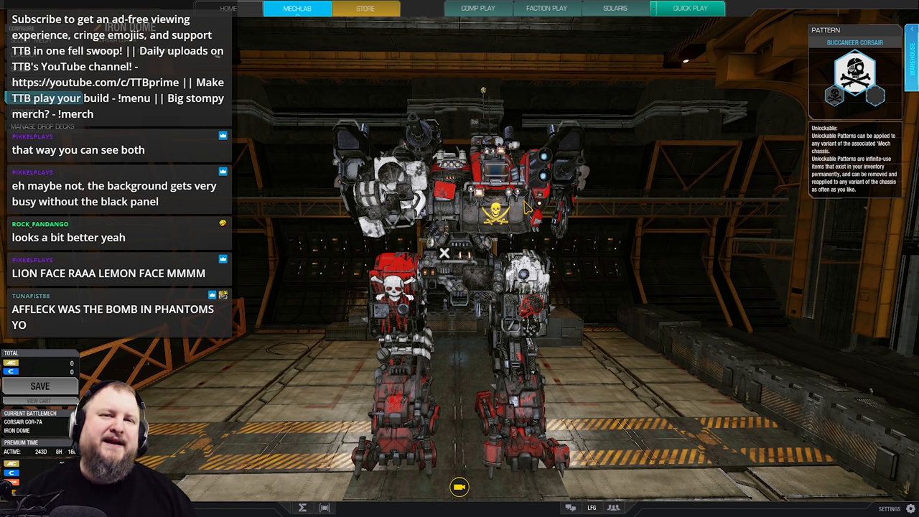
mouse_move(524, 208)
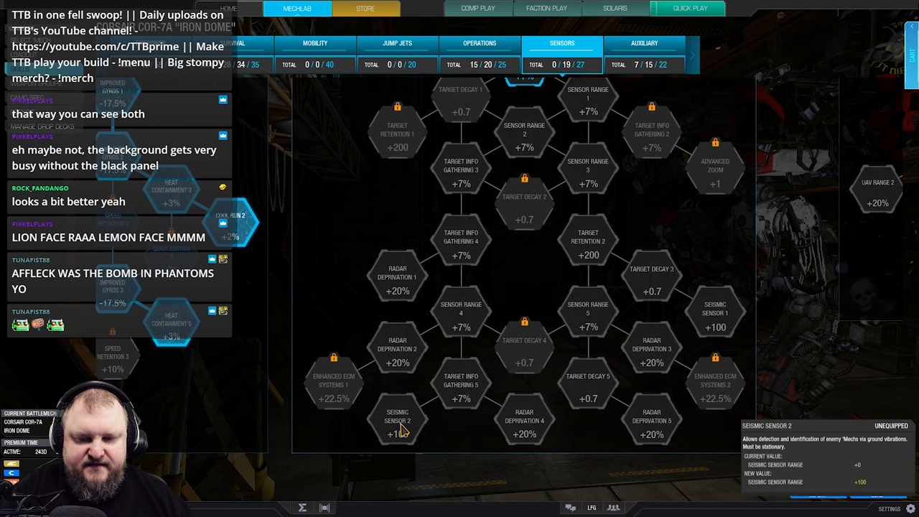
mouse_move(650, 431)
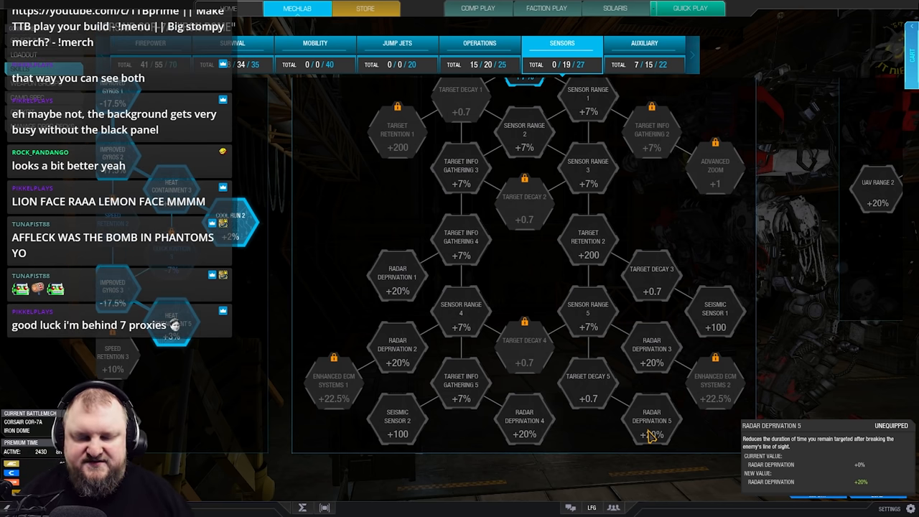
mouse_move(649, 411)
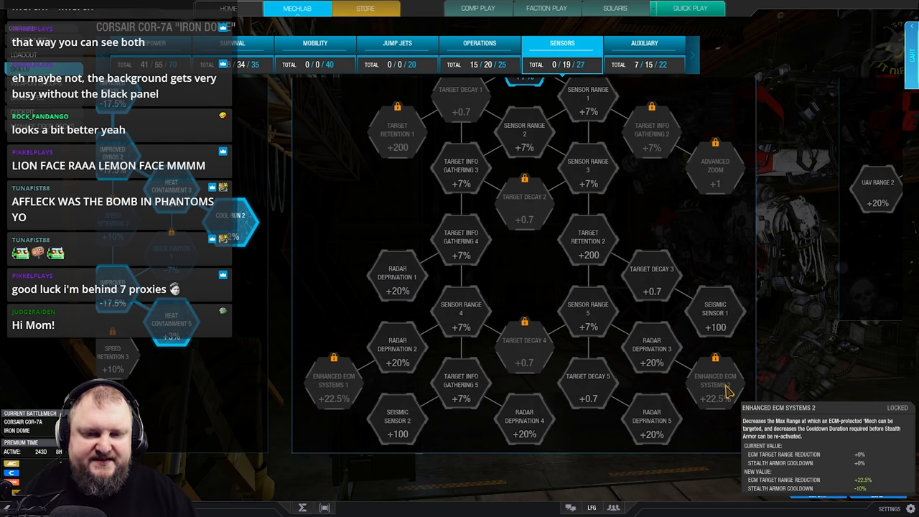
mouse_move(716, 364)
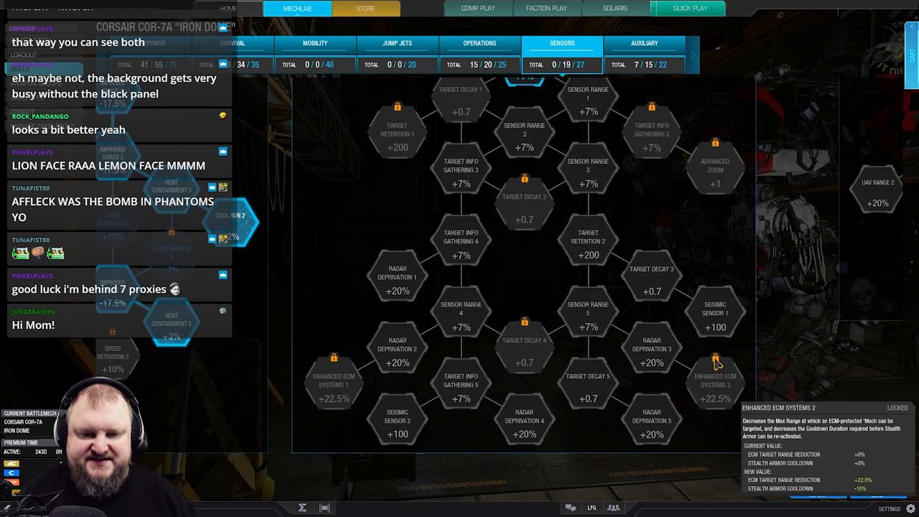
mouse_move(390, 186)
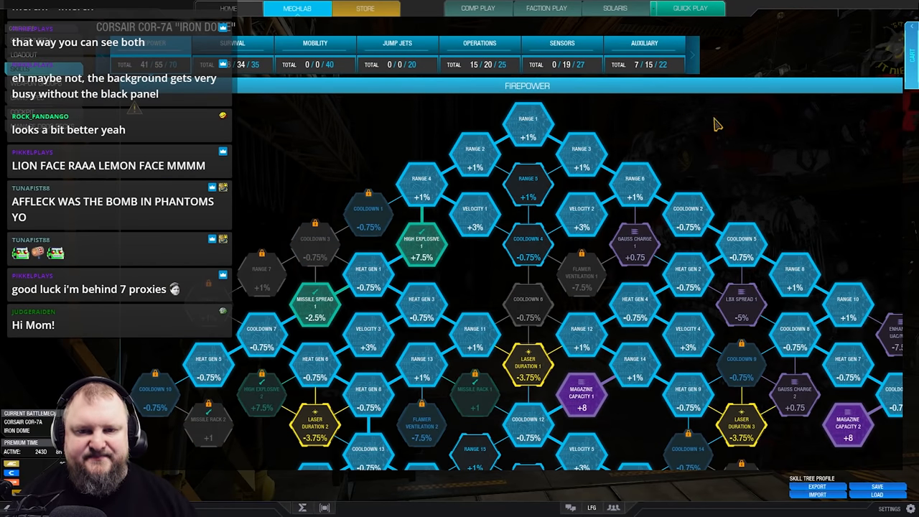
Show the Firepower category of the Corsair's skill tree
left_click(233, 43)
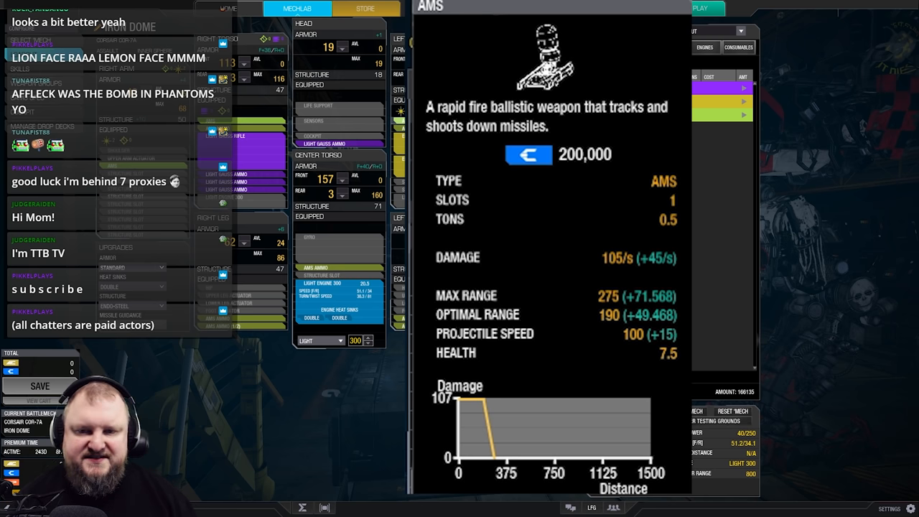
mouse_move(294, 135)
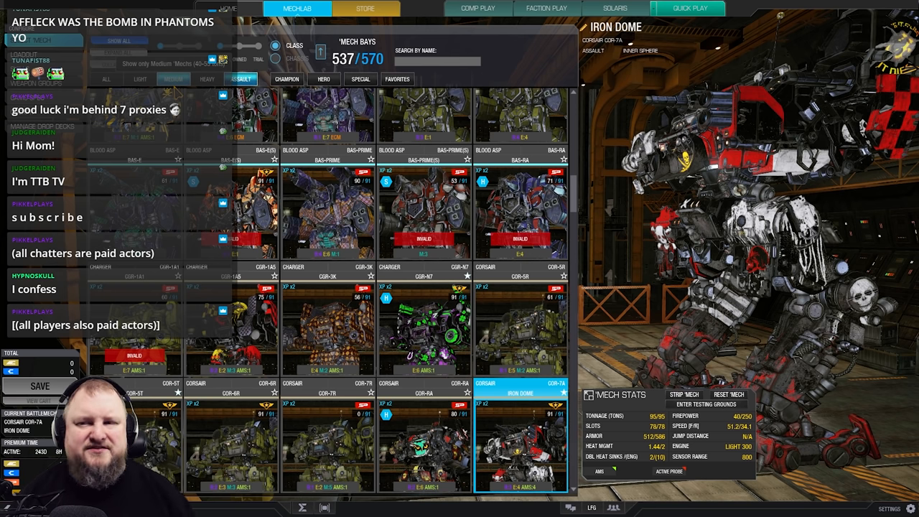
Switch away from the Iron Dome in Mech Bays, confirming Yes to discard unsaved skill changes
left_click(139, 79)
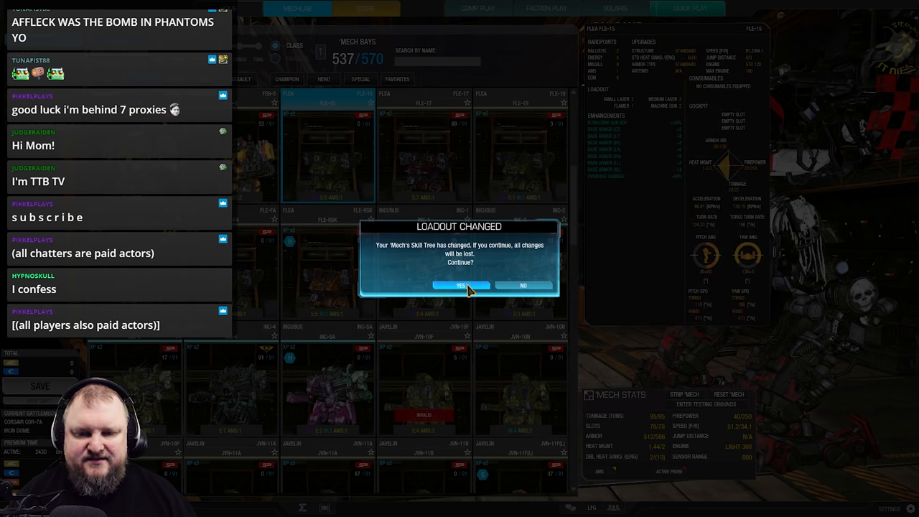
left_click(459, 284)
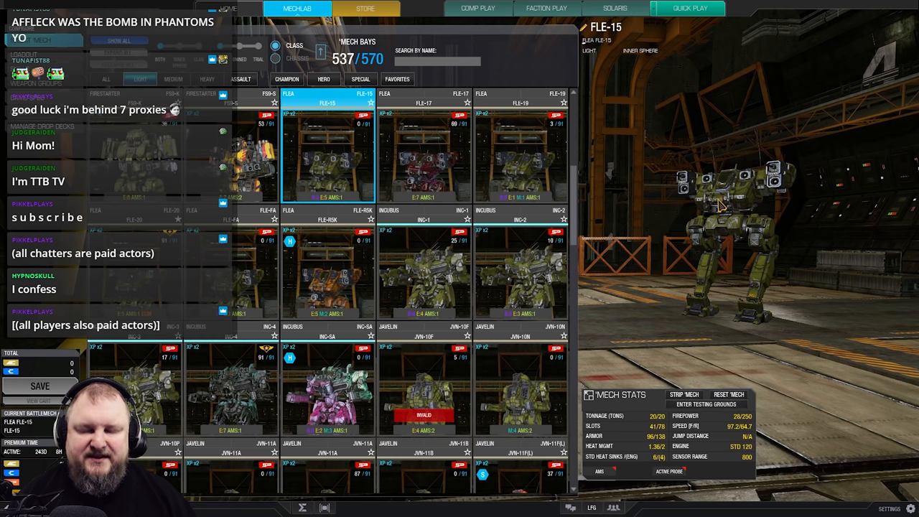
mouse_move(695, 175)
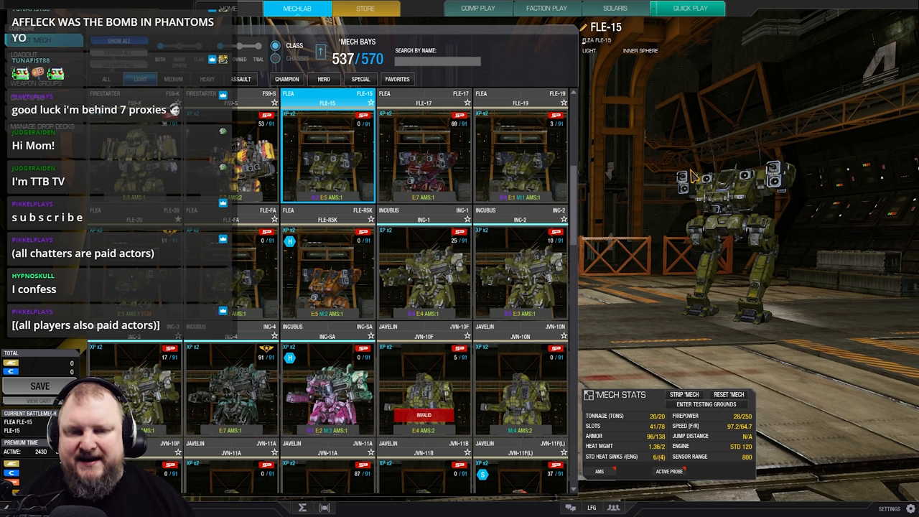
mouse_move(637, 189)
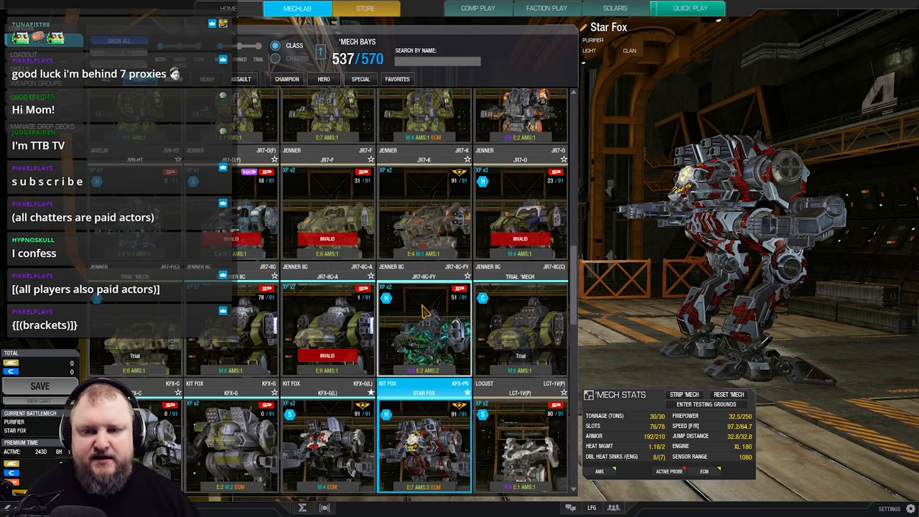
Scroll the mech bay to the Corsairs and select the Iron Dome
scroll("down", 3)
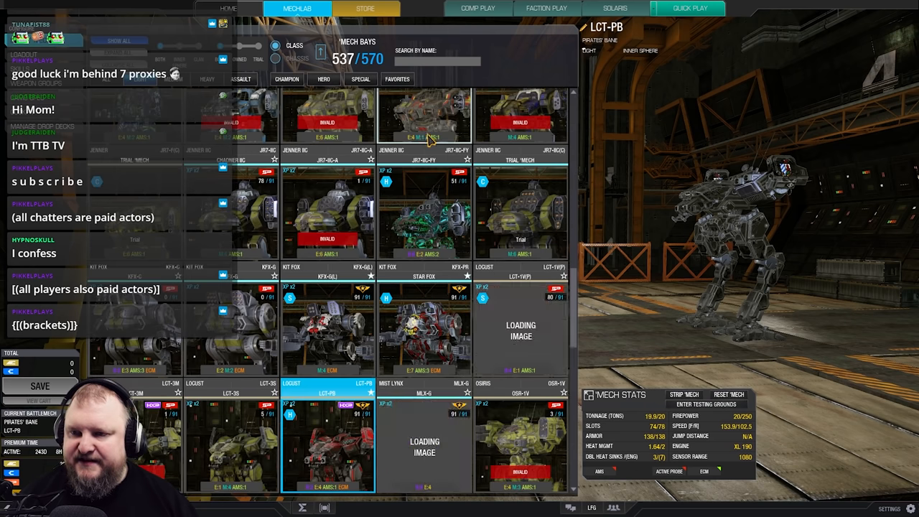
mouse_move(702, 178)
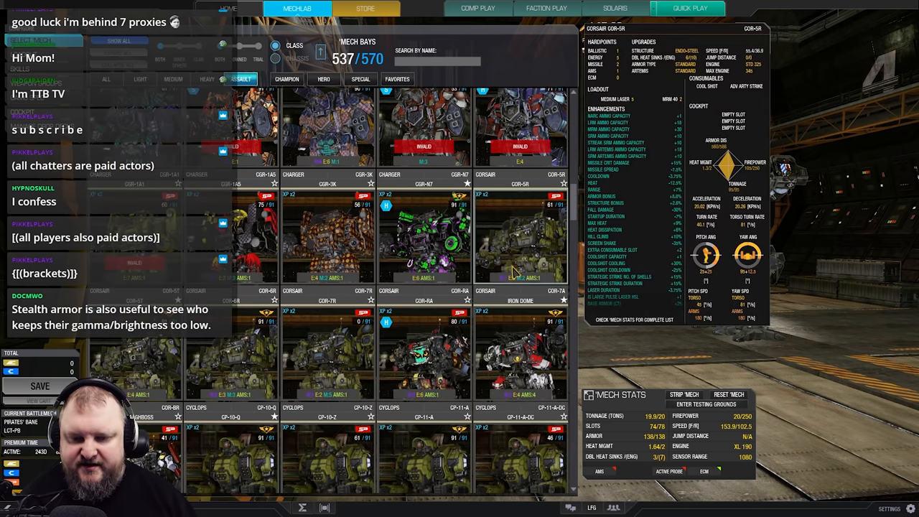
left_click(519, 258)
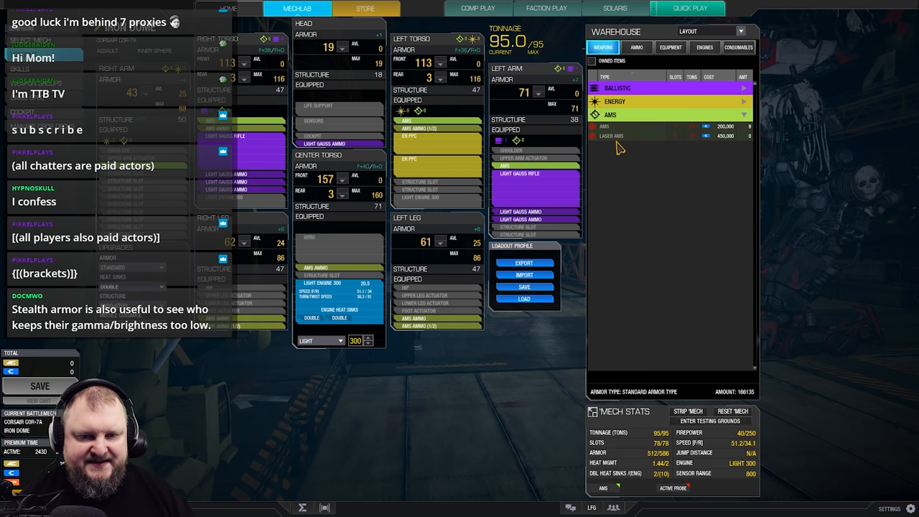
left_click(612, 135)
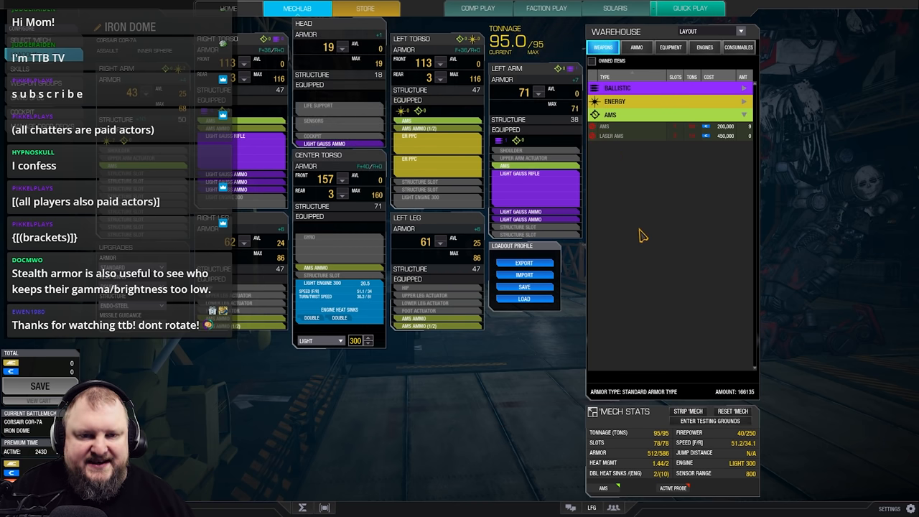
mouse_move(637, 237)
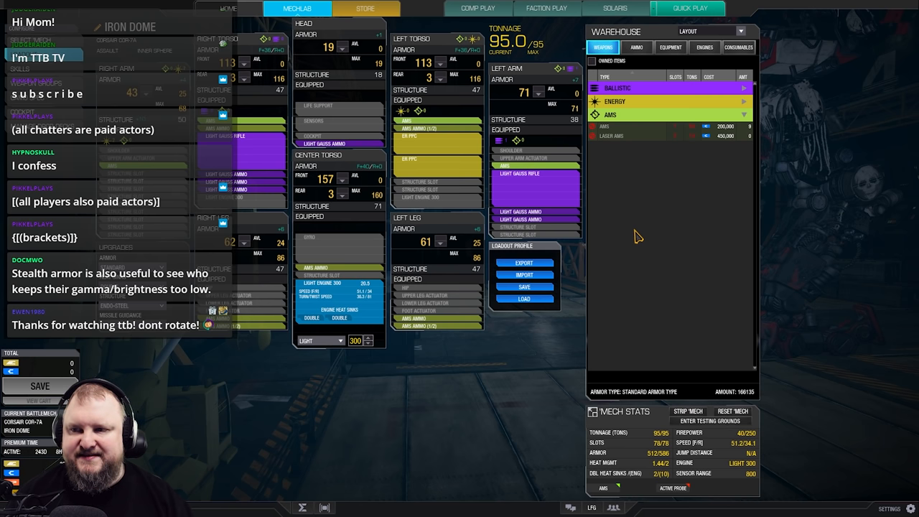
mouse_move(419, 412)
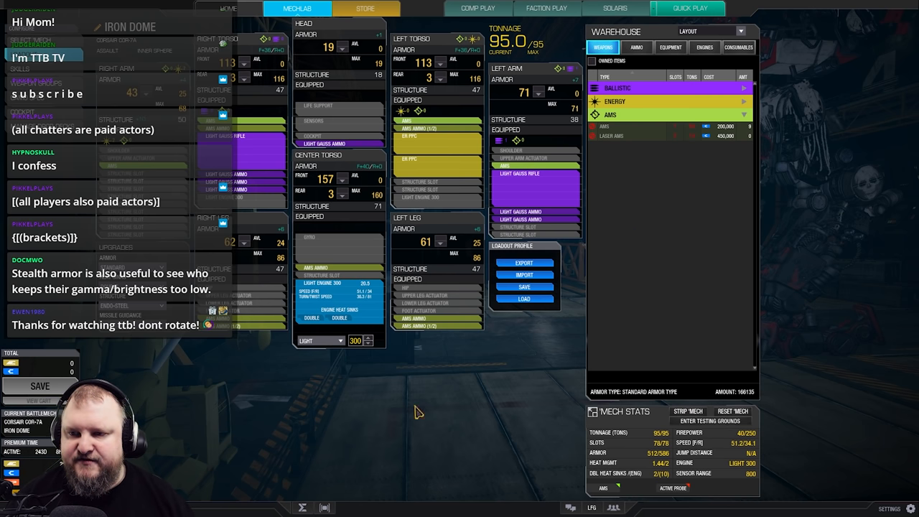
mouse_move(350, 235)
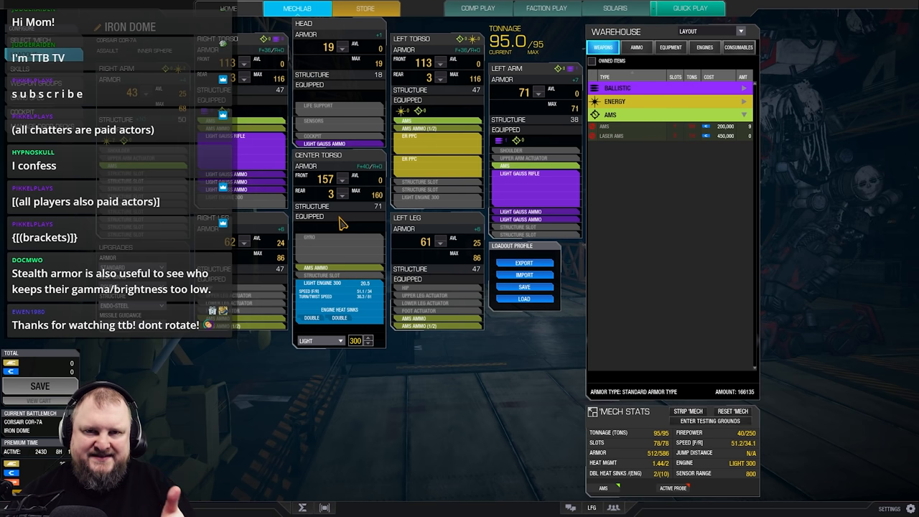
mouse_move(304, 266)
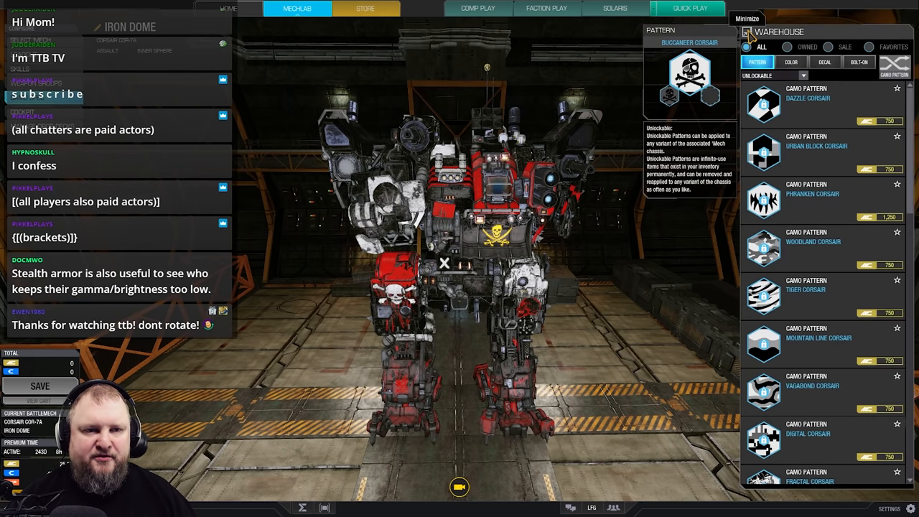
Minimize the pattern list to view the Buccaneer camo on the Corsair
left_click(747, 18)
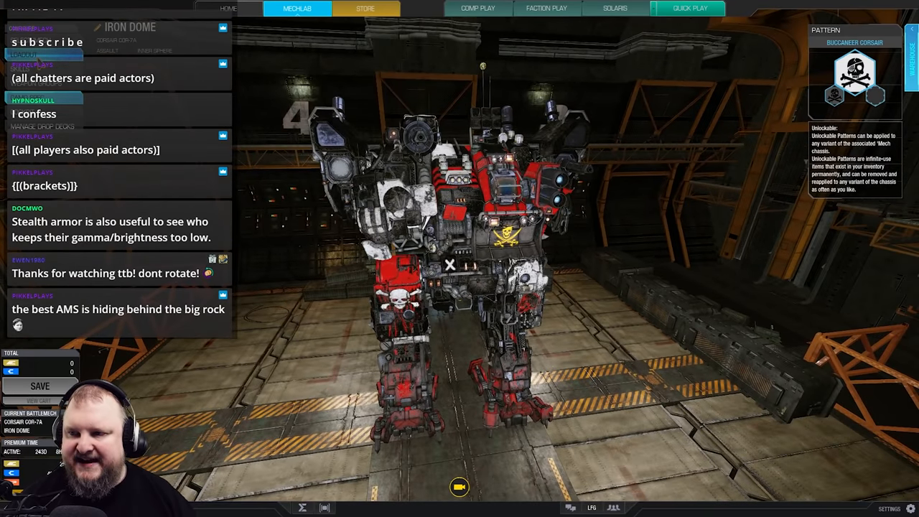
Return to the Iron Dome Corsair's Loadout view
left_click(296, 8)
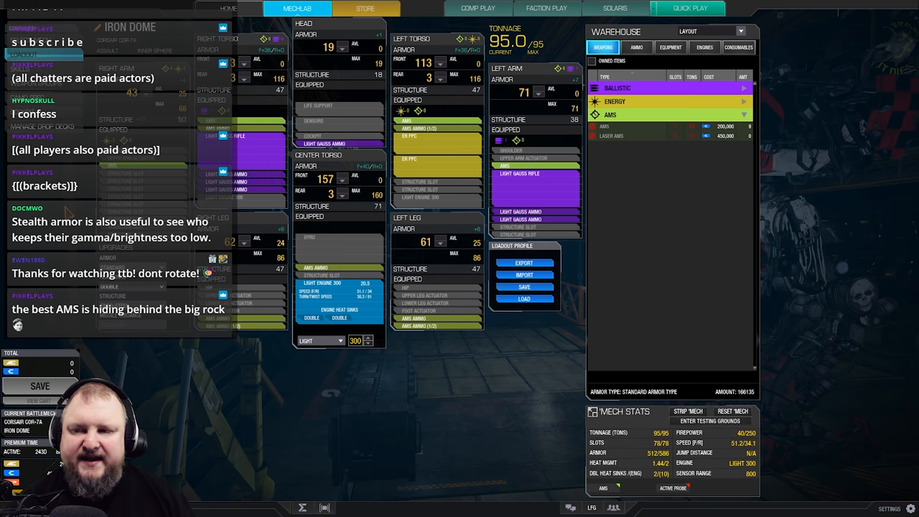
mouse_move(528, 118)
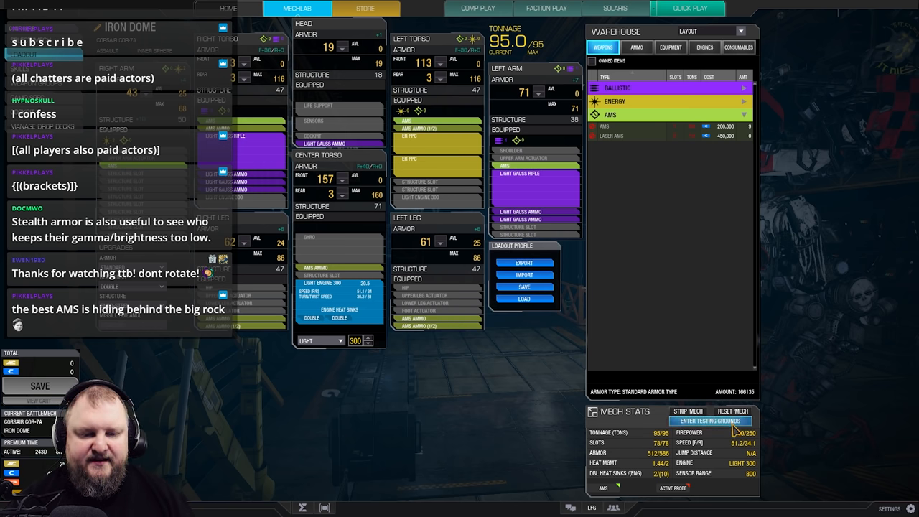
mouse_move(546, 198)
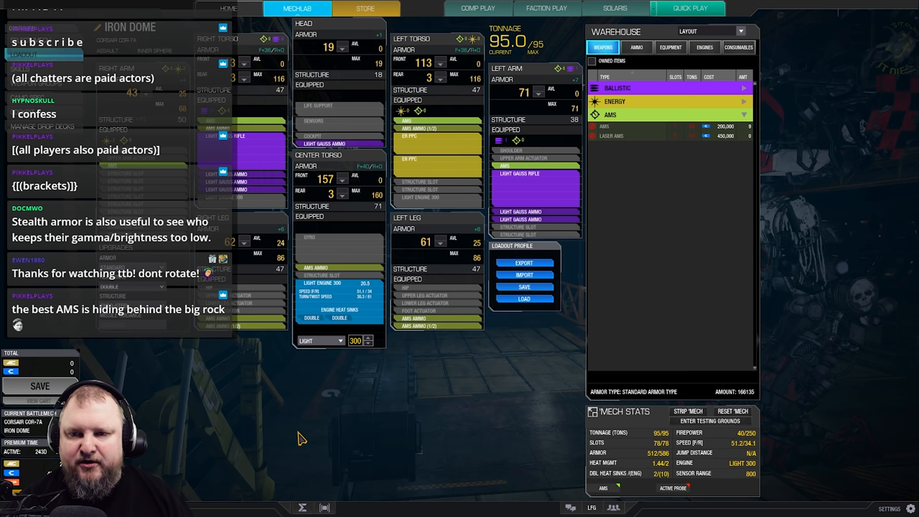
mouse_move(257, 244)
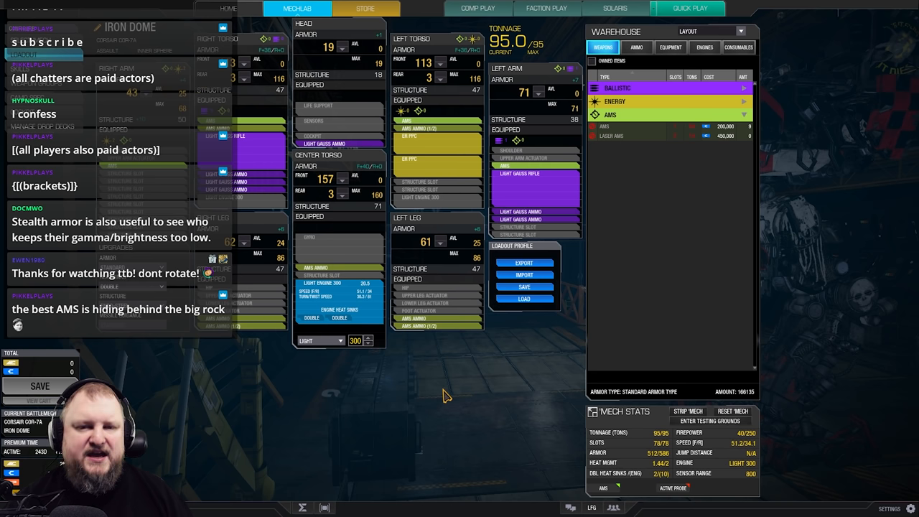
mouse_move(458, 393)
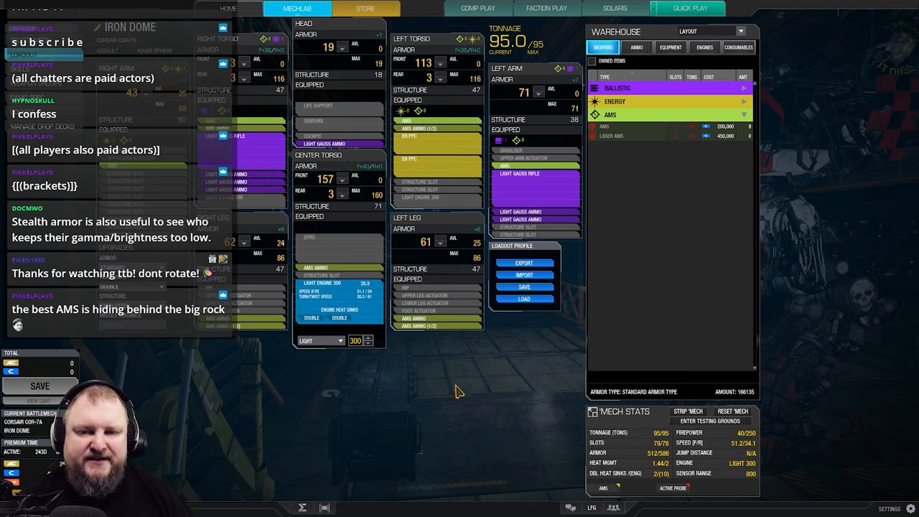
mouse_move(454, 401)
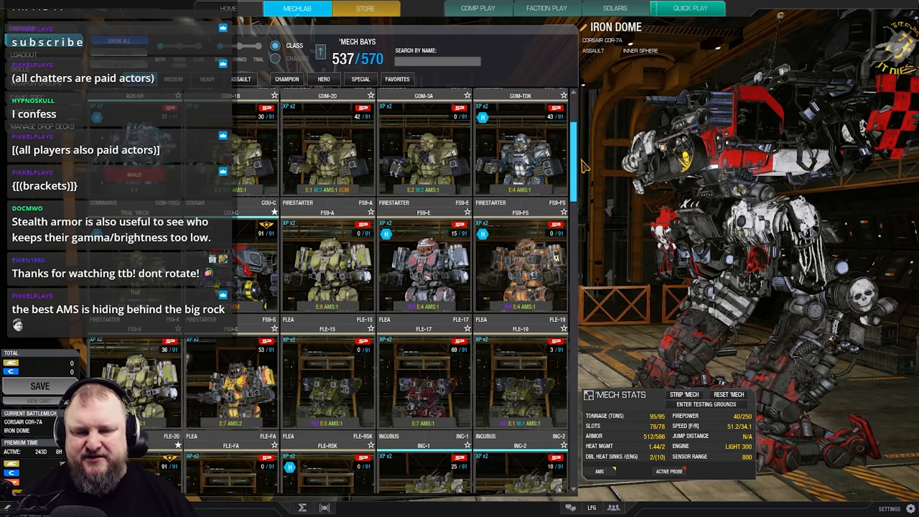
Scroll the mech bay down to the Piranha variants and select a Piranha
scroll("down", 3)
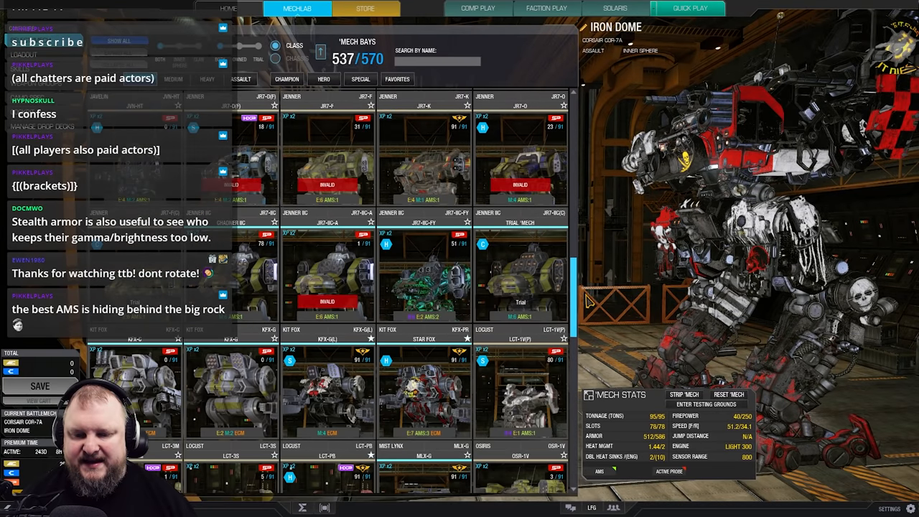
scroll("down", 3)
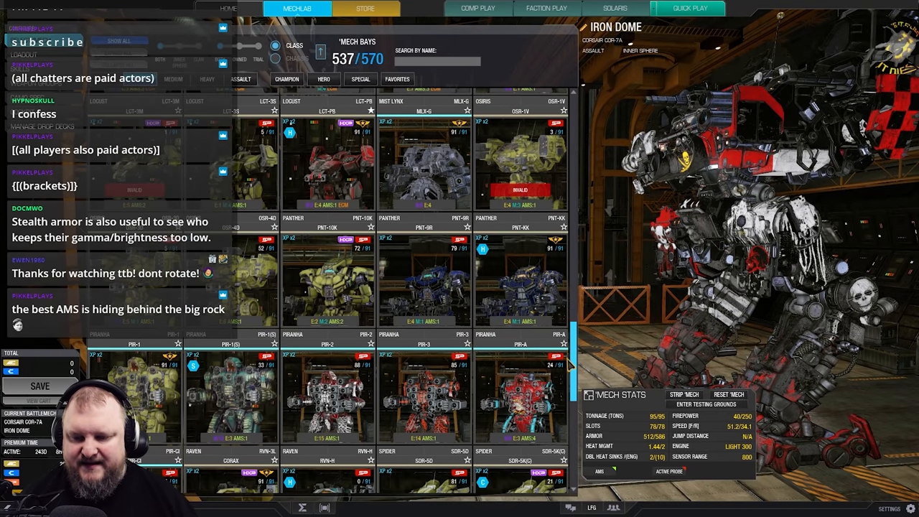
scroll("down", 3)
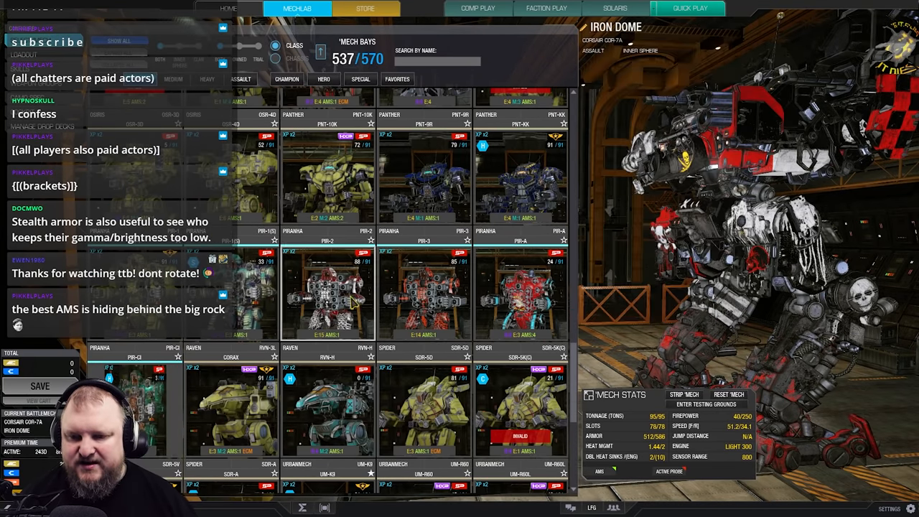
left_click(520, 294)
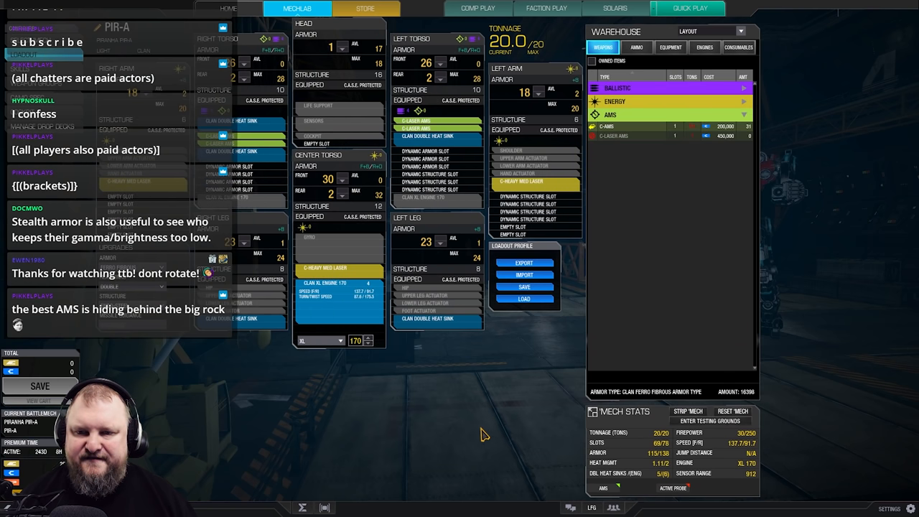
mouse_move(470, 424)
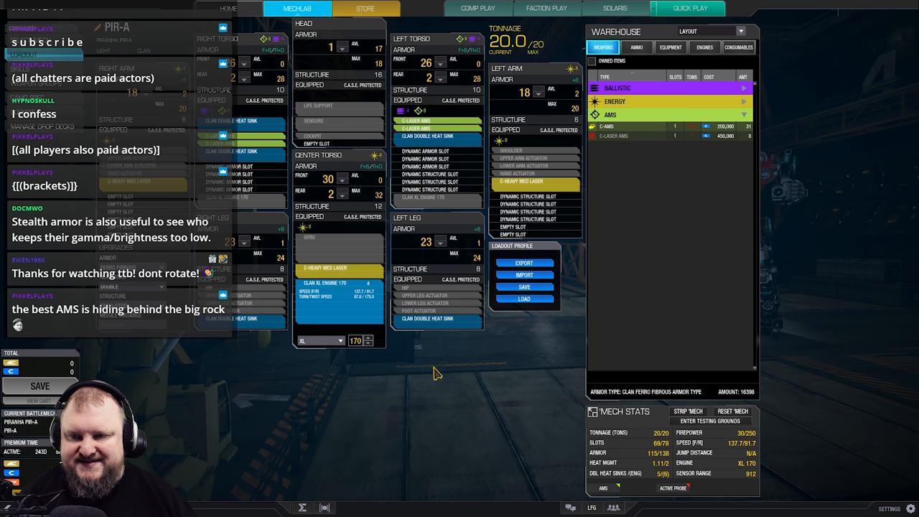
mouse_move(373, 95)
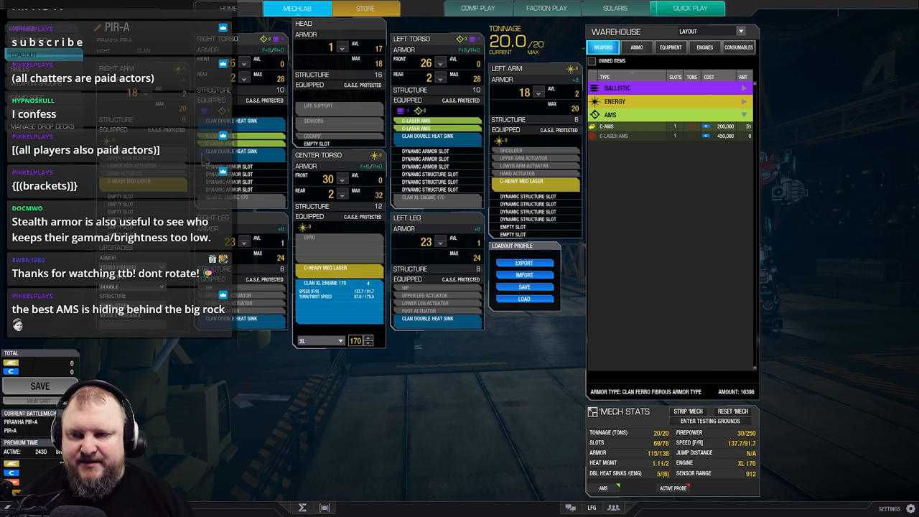
mouse_move(442, 439)
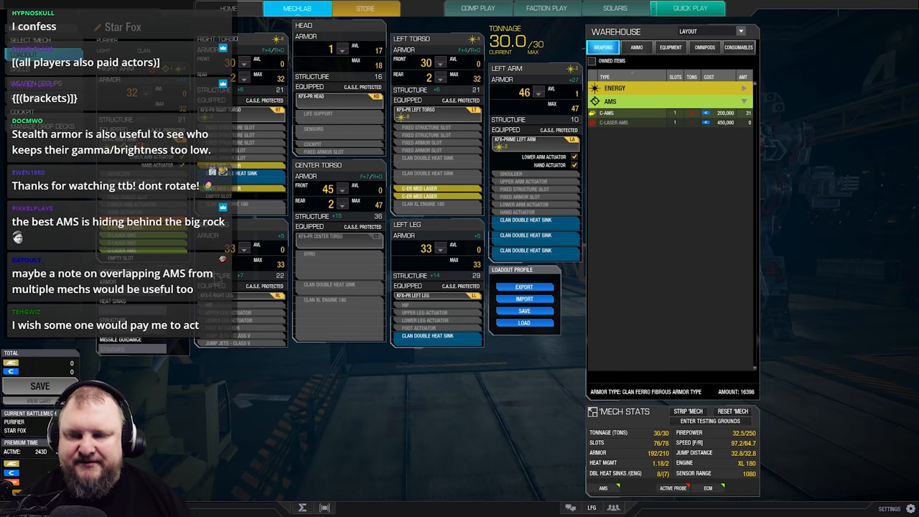
mouse_move(337, 183)
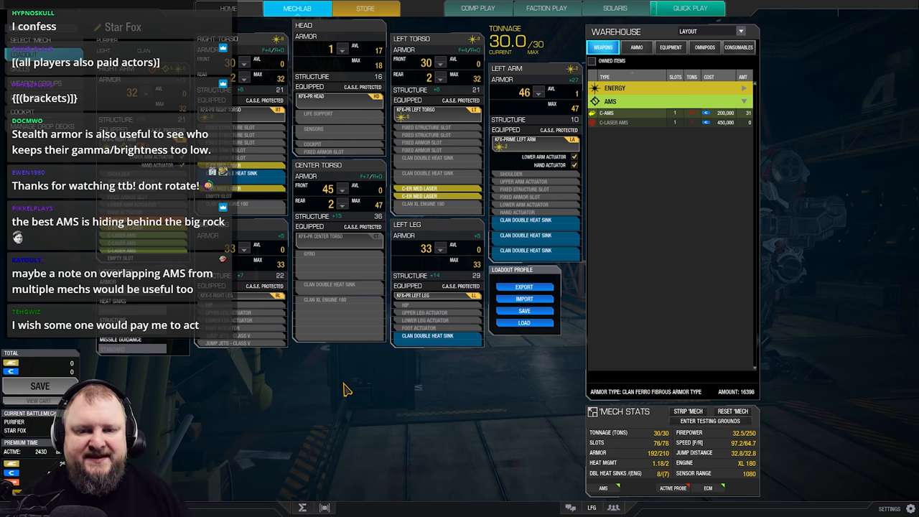
mouse_move(376, 318)
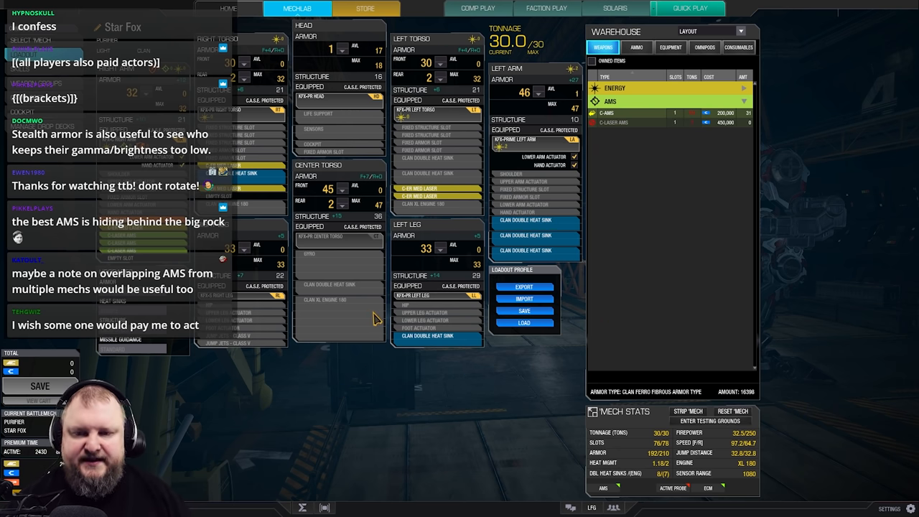
mouse_move(348, 301)
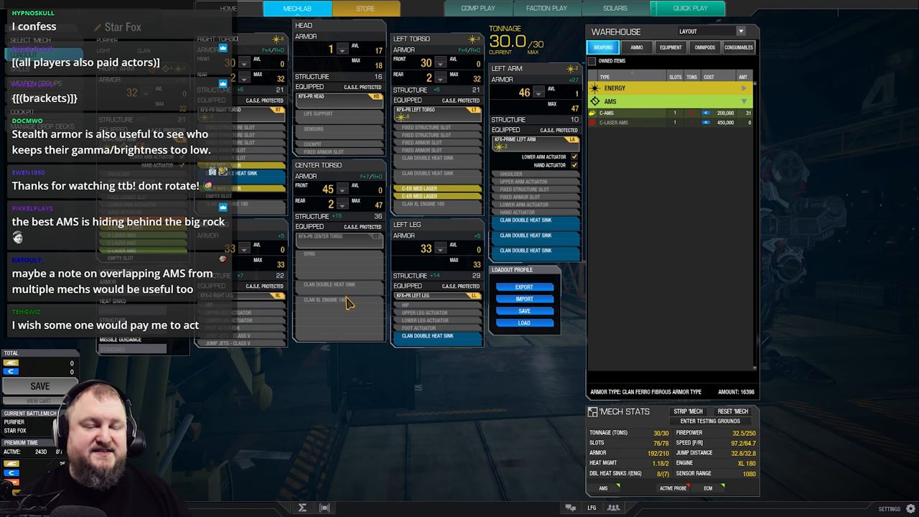
mouse_move(409, 388)
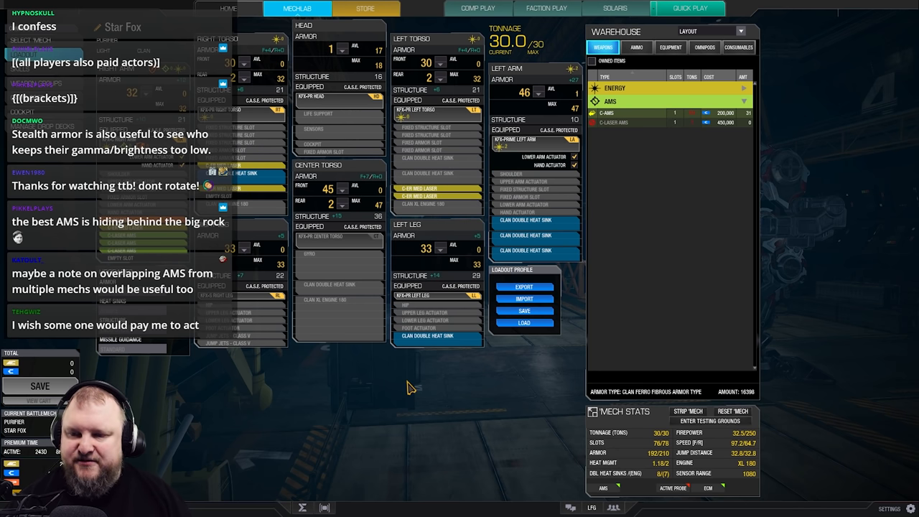
mouse_move(345, 413)
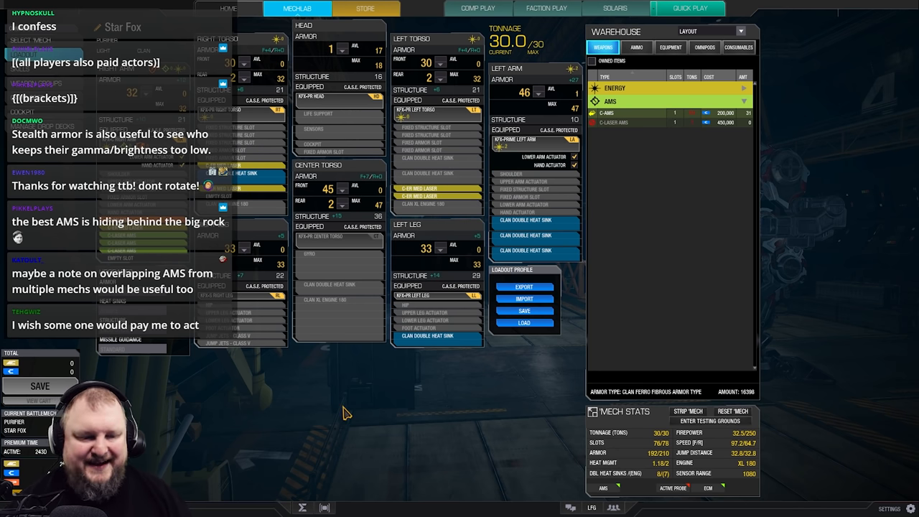
mouse_move(739, 451)
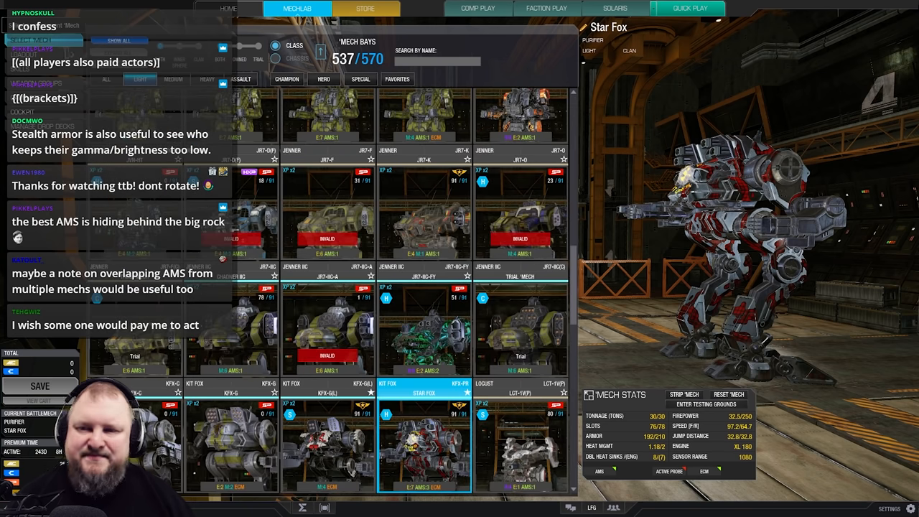
Select the Nova NVA-S(C) from Mech Bays and open its loadout
left_click(172, 79)
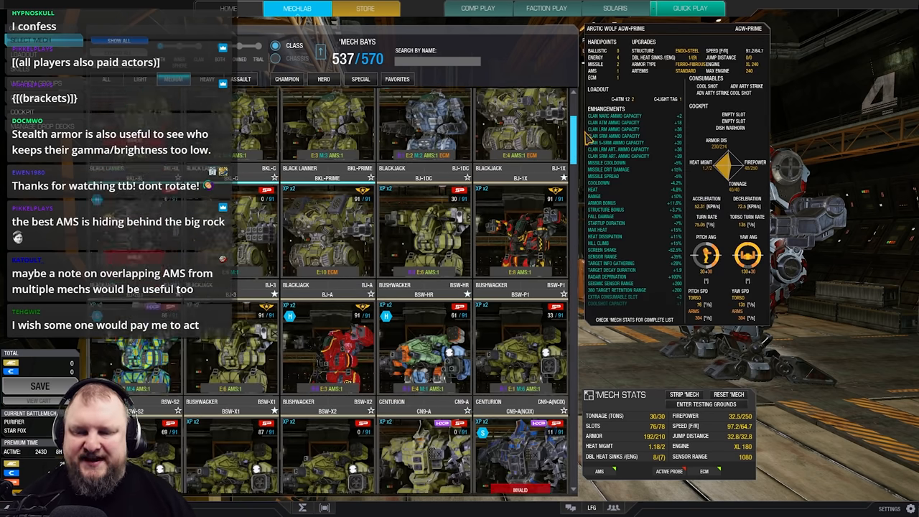
scroll("down", 3)
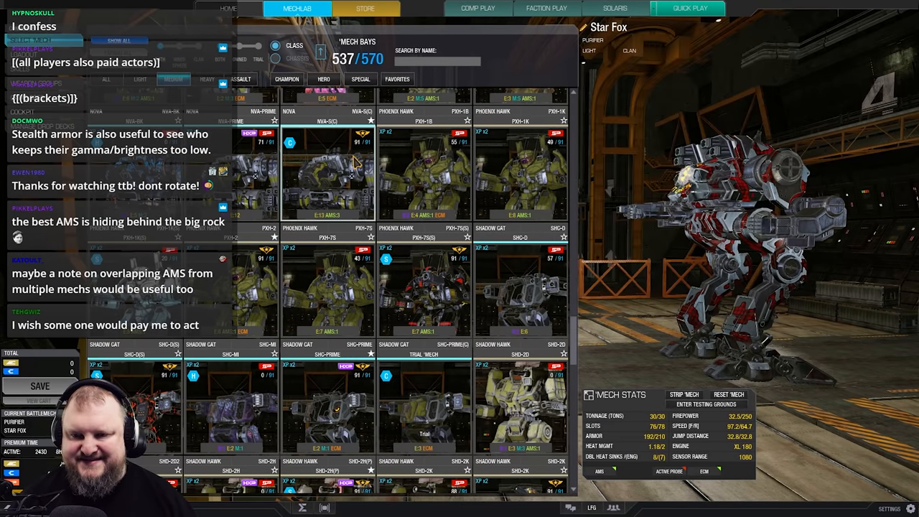
left_click(327, 169)
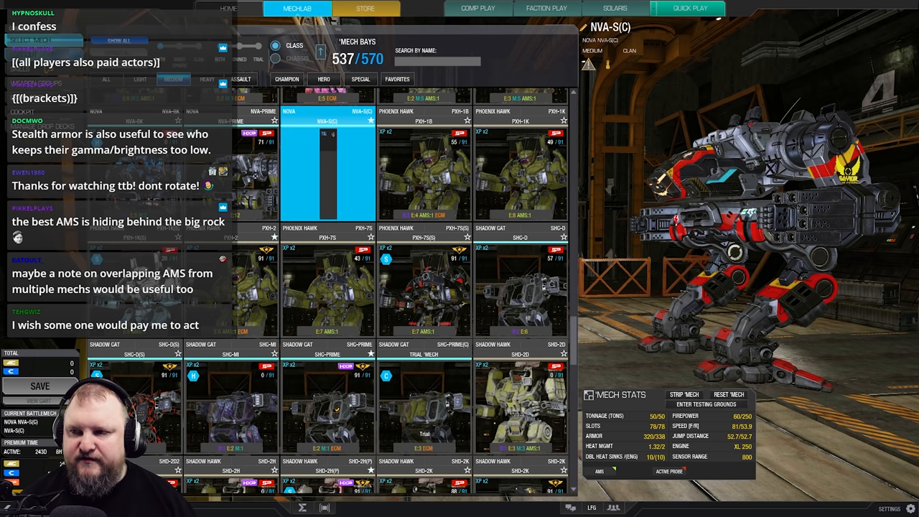
left_click(329, 170)
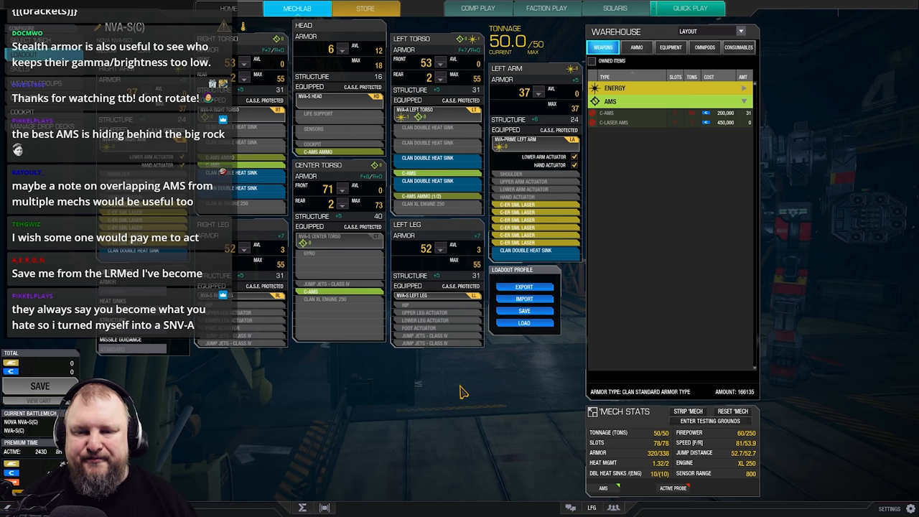
mouse_move(390, 471)
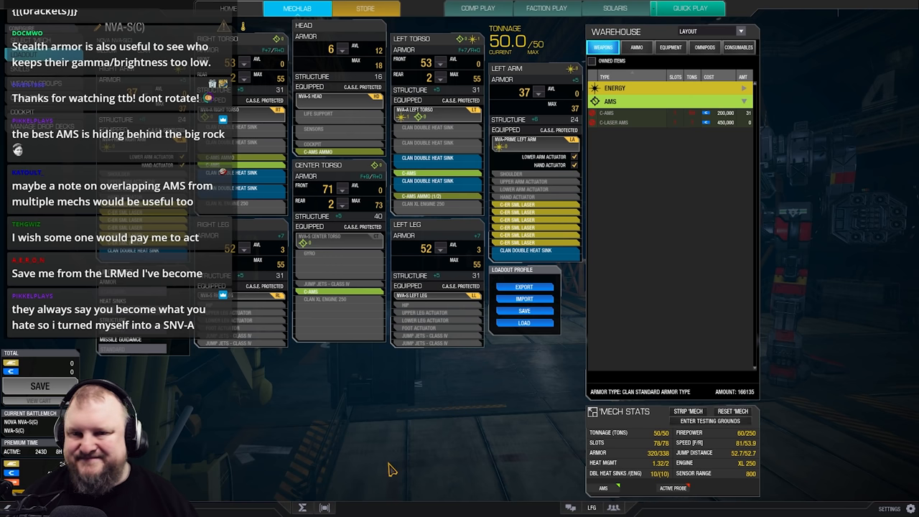
mouse_move(339, 346)
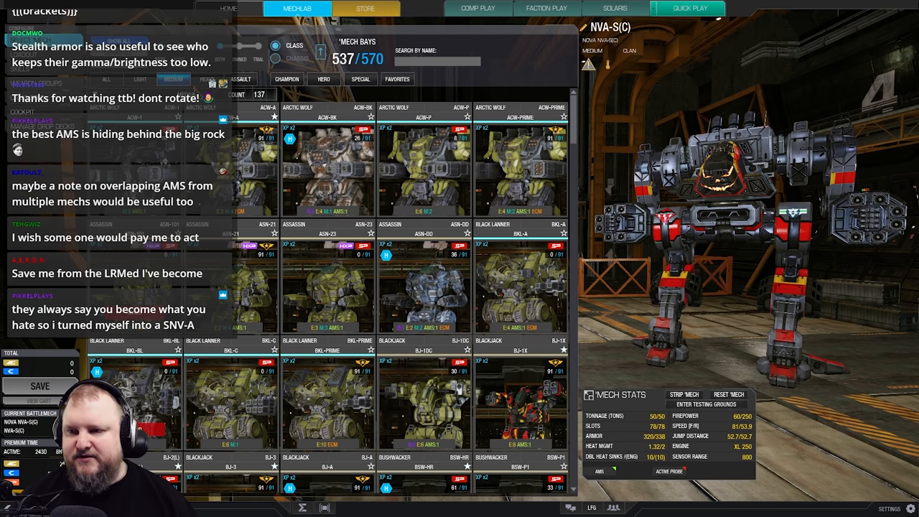
Scroll down through the Mech Bays grid toward the BL-6-KNT Blackjack
scroll("down", 3)
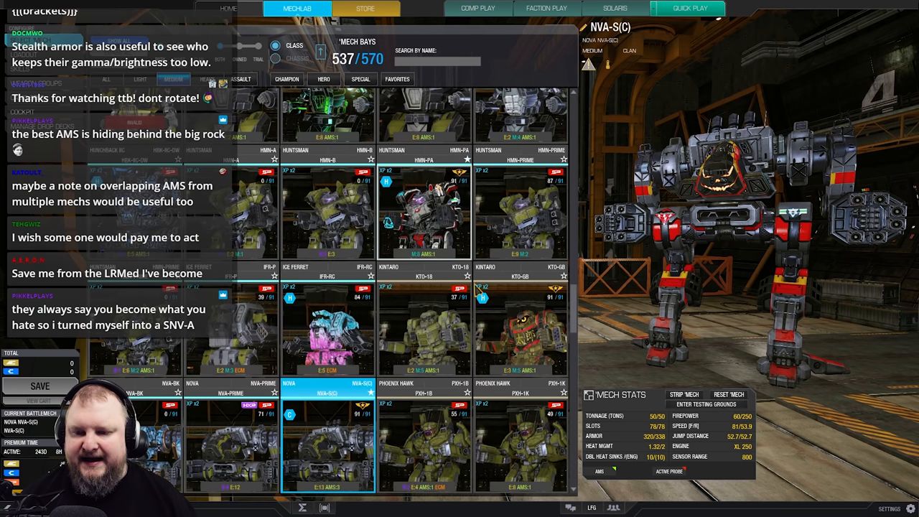
scroll("down", 3)
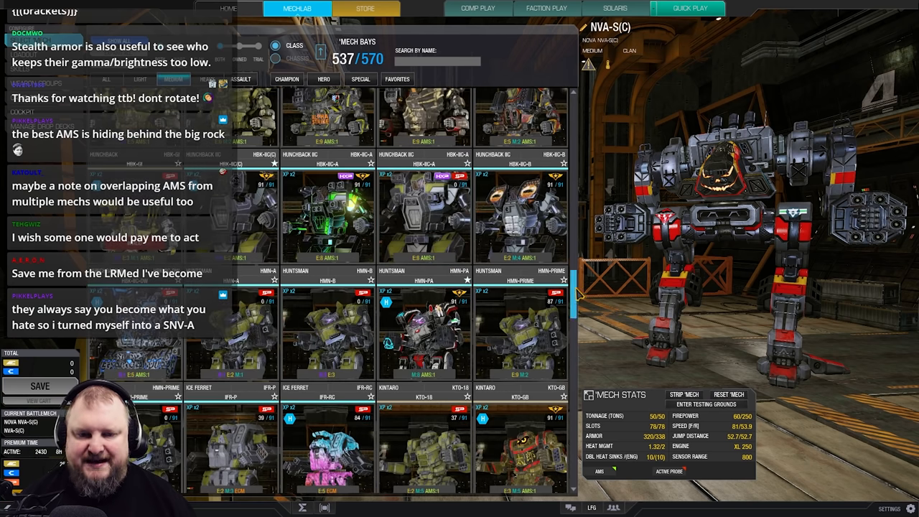
scroll("down", 3)
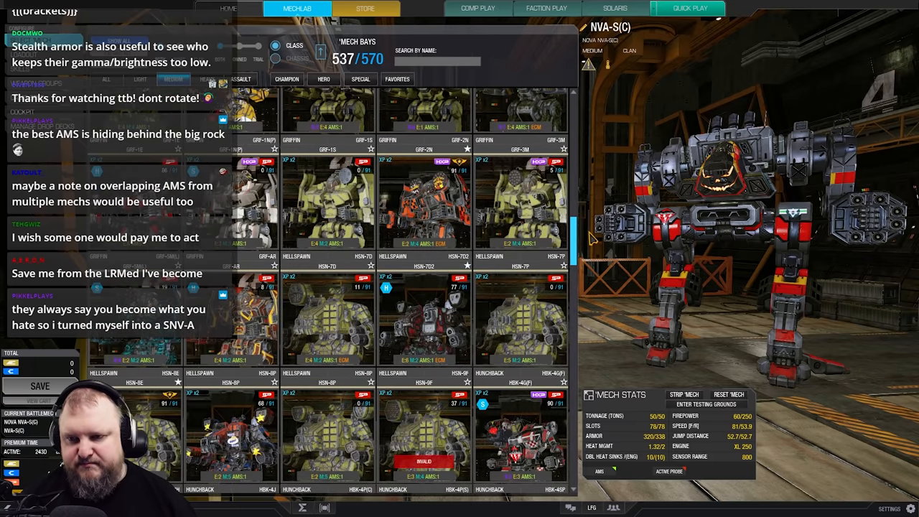
scroll("down", 3)
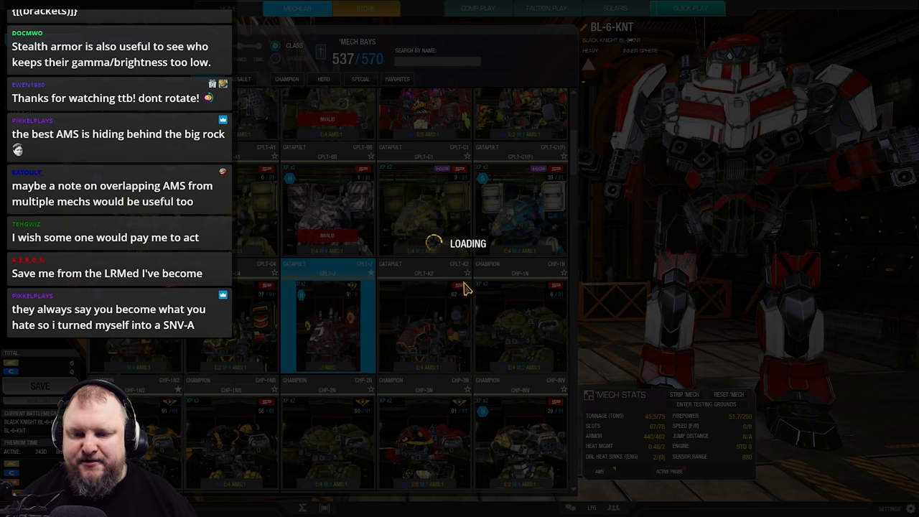
Make the Catapult CPLT-J the current mech
left_click(327, 327)
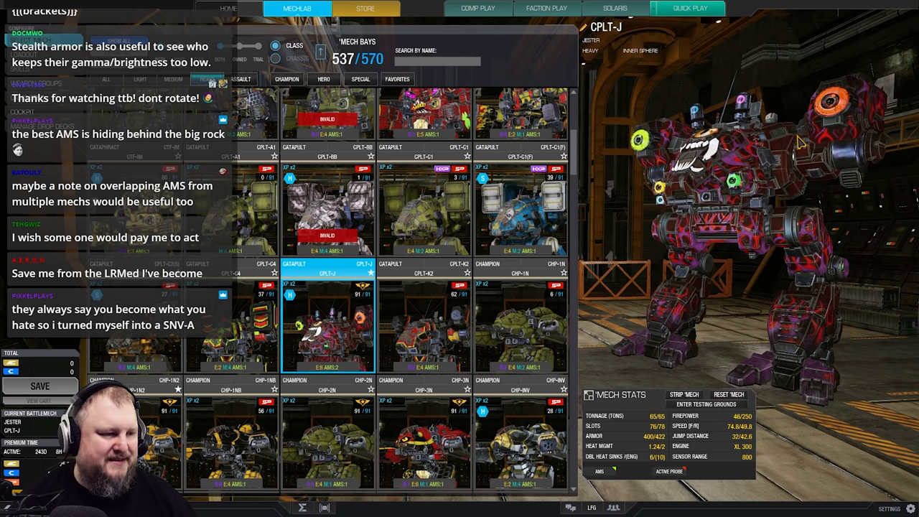
Scroll past the Rifleman rows and select the next mech tile
scroll("down", 3)
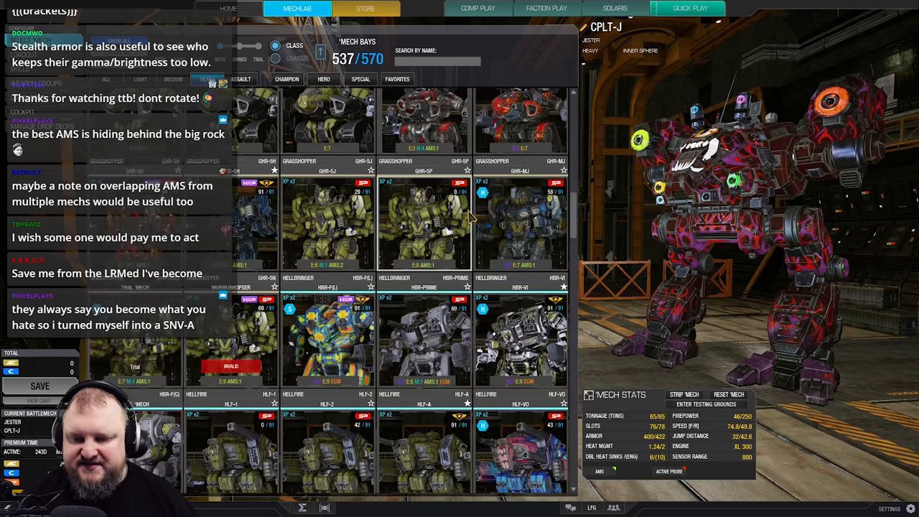
scroll("down", 3)
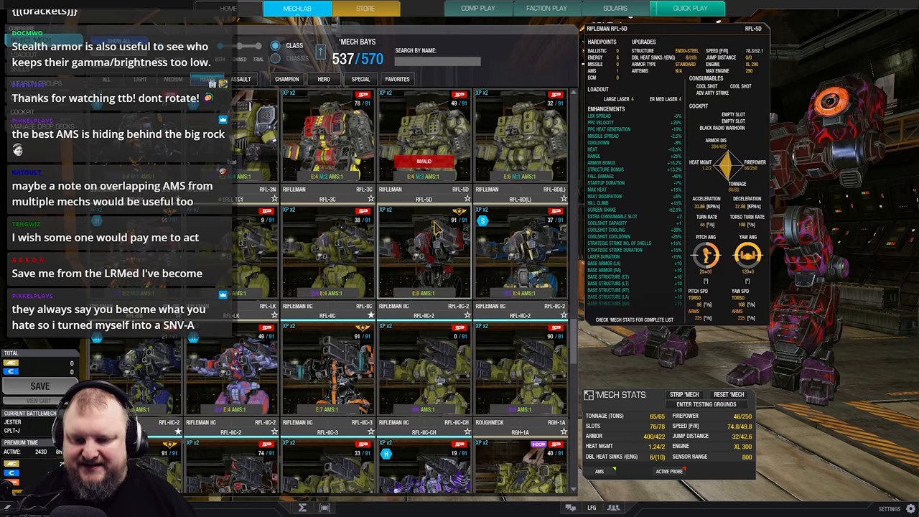
scroll("down", 3)
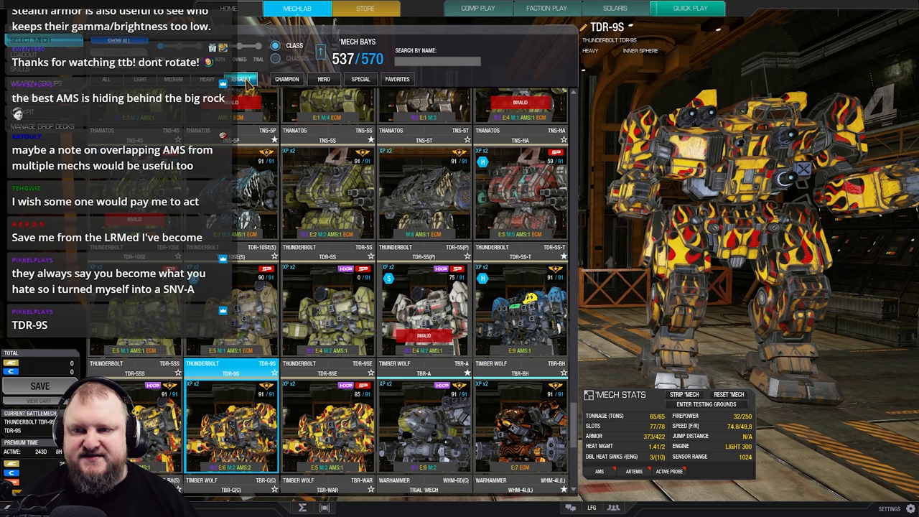
left_click(241, 79)
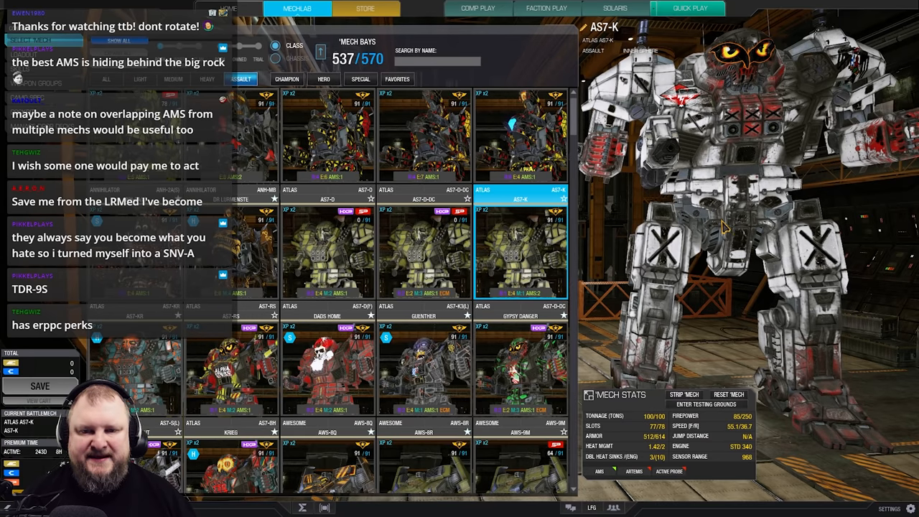
mouse_move(746, 218)
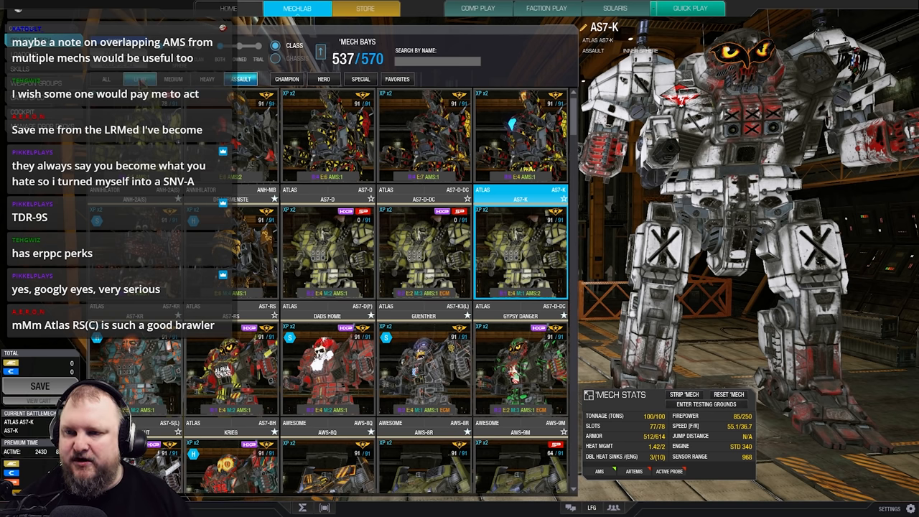
Show all weight classes, send the NVA-S(C) Nova to the testing grounds on Canyon Network
left_click(172, 79)
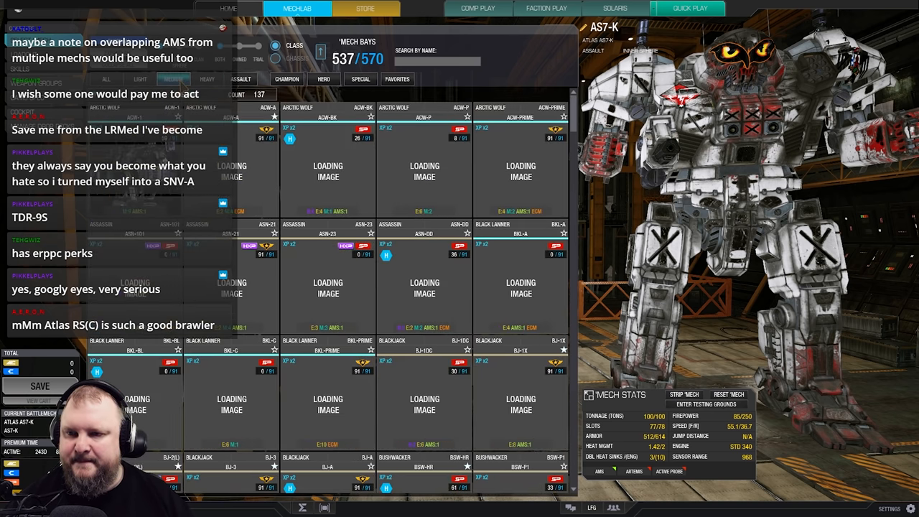
scroll("down", 3)
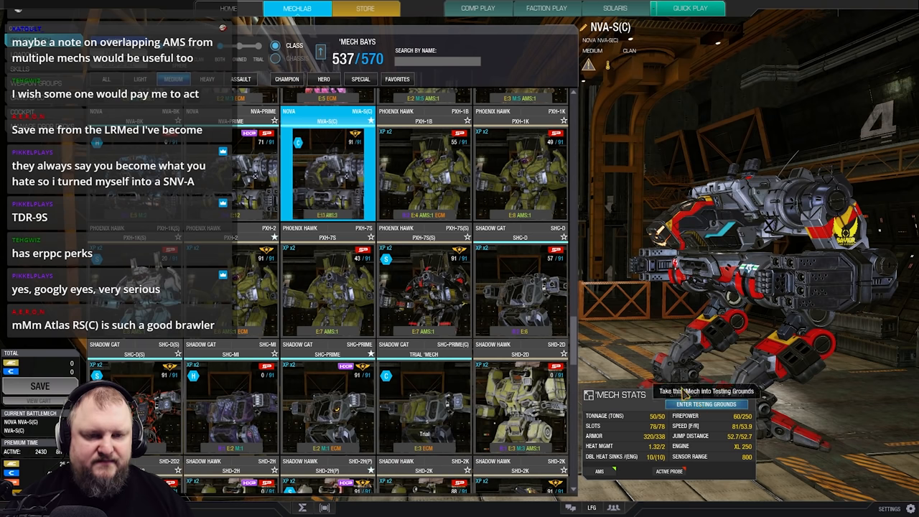
left_click(706, 404)
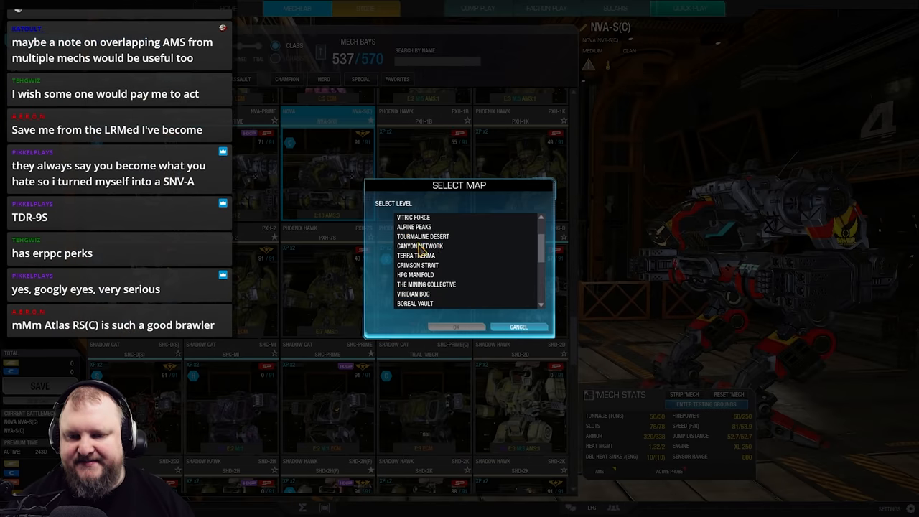
left_click(457, 327)
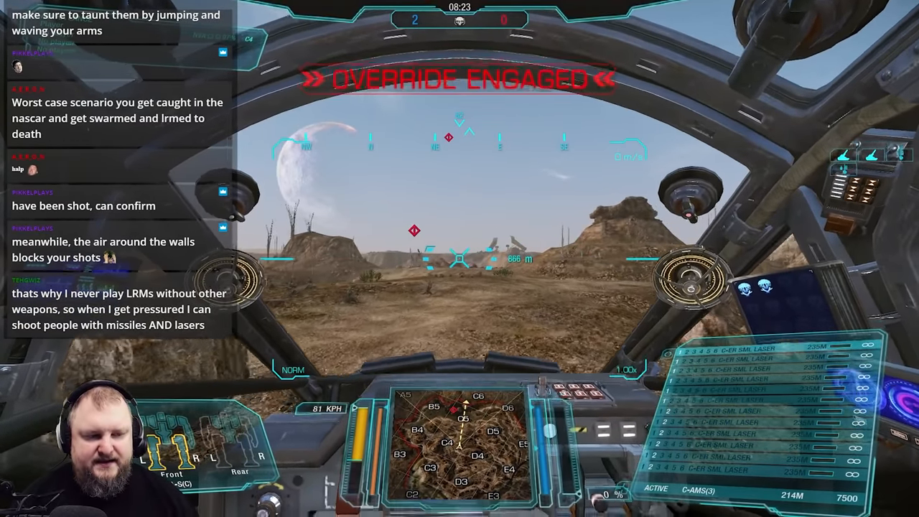
Exit the testing-grounds session and return to the mech lab bays
key("Escape")
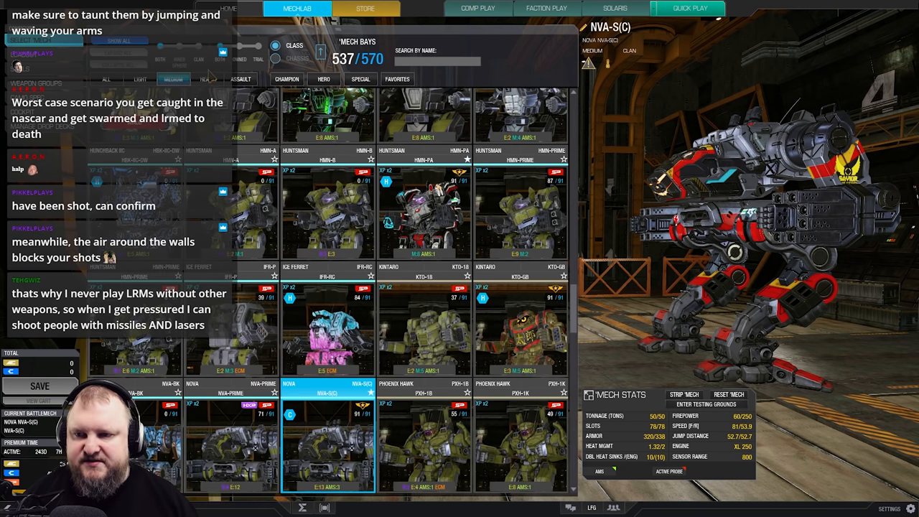
Filter the bays to assault mechs and make the HGN-733P Highlander active
left_click(241, 79)
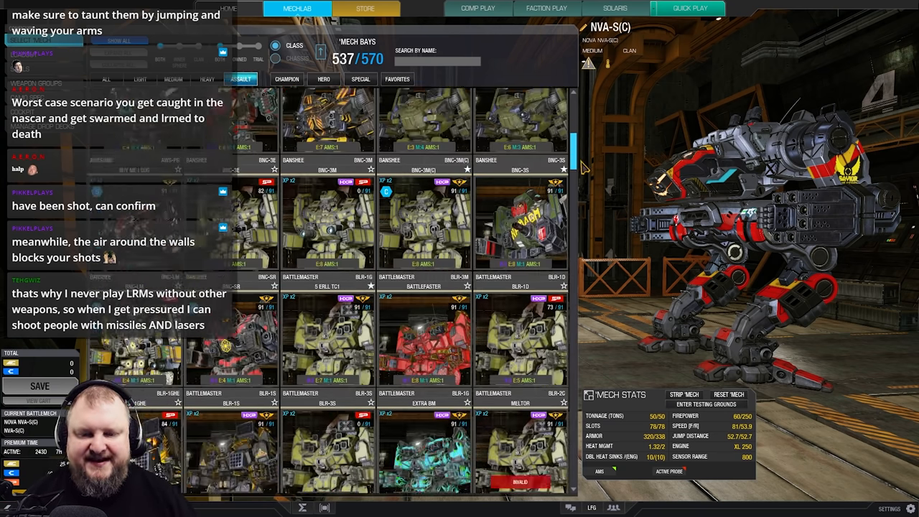
scroll("down", 3)
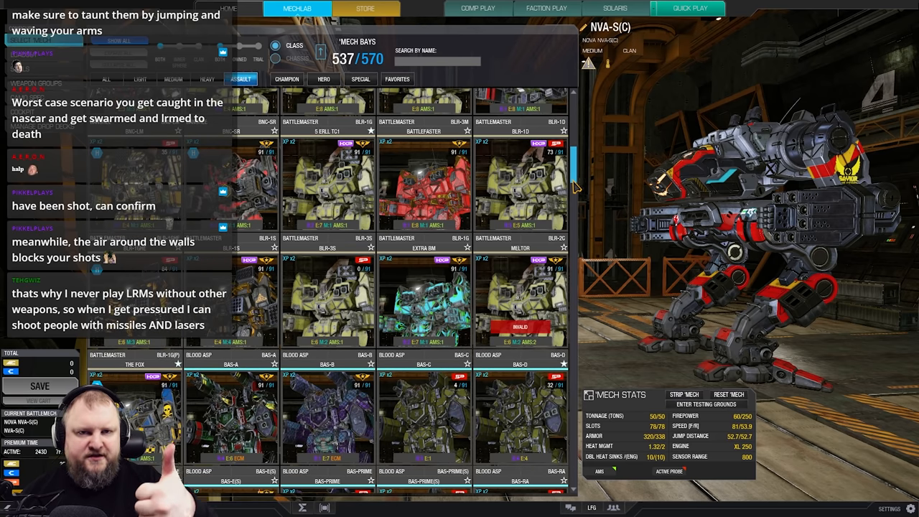
scroll("down", 3)
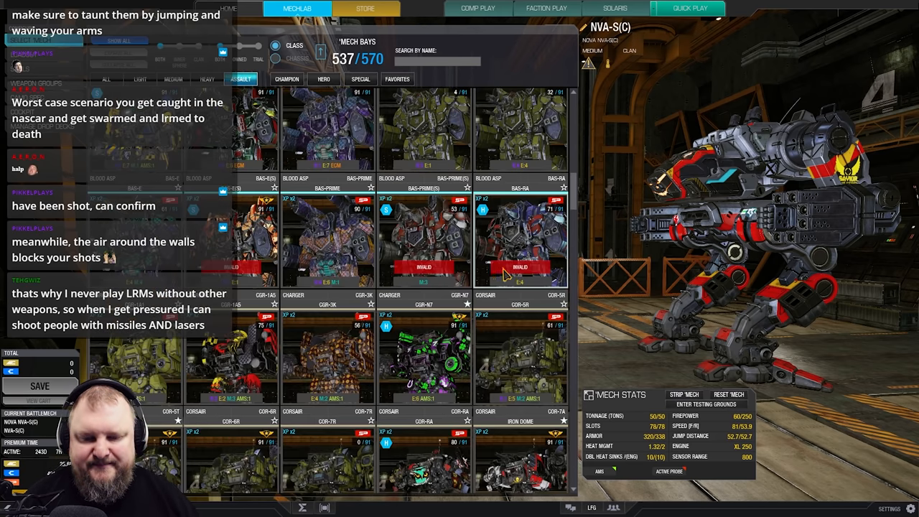
scroll("down", 3)
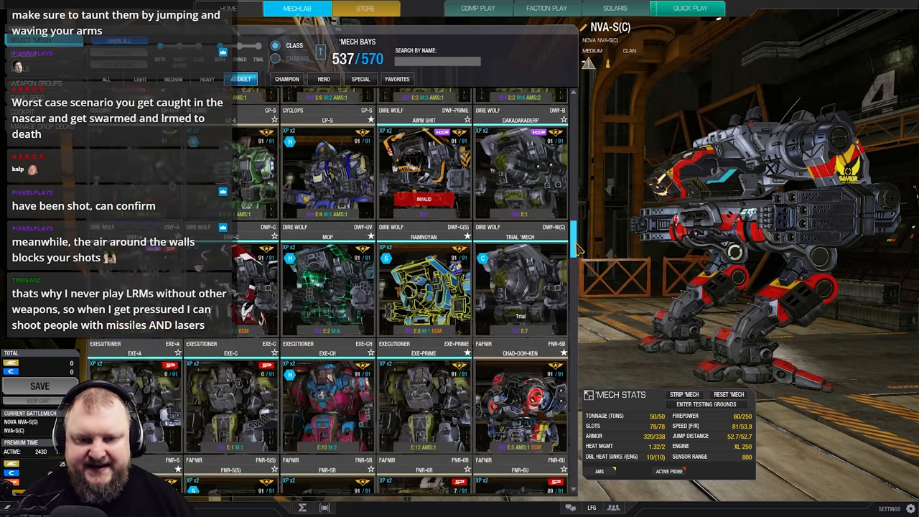
scroll("down", 3)
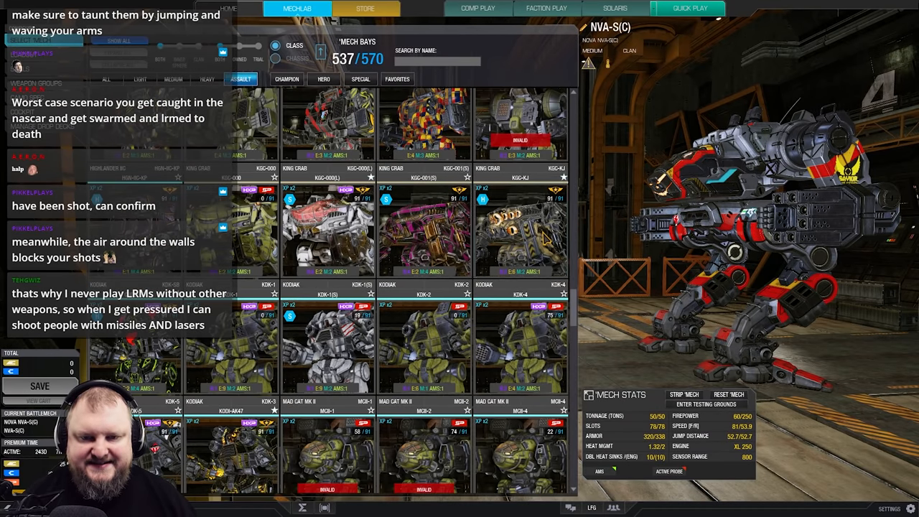
left_click(520, 228)
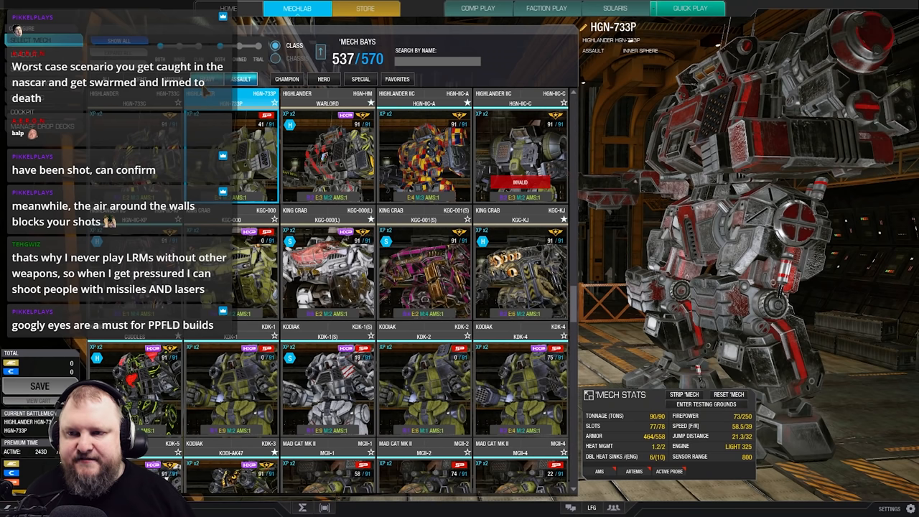
Scroll further down the bays and load a Hellbringer into the mech lab
scroll("down", 3)
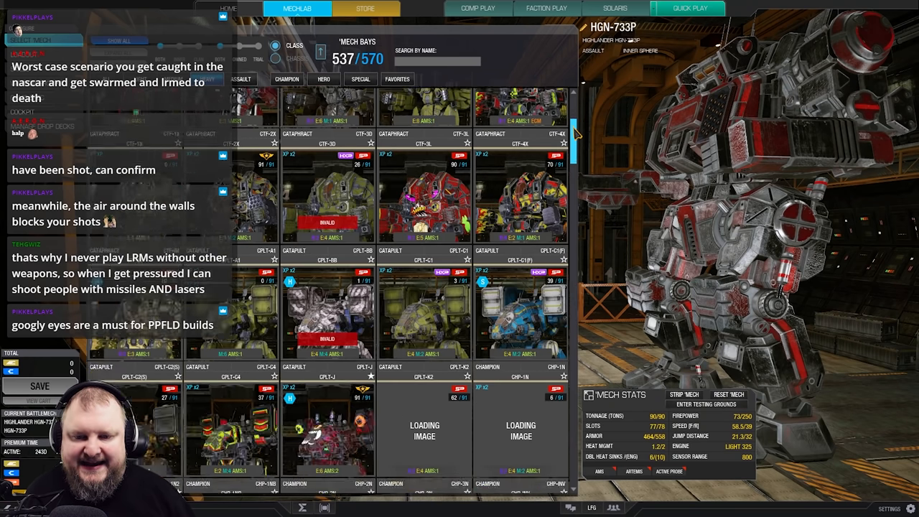
scroll("down", 3)
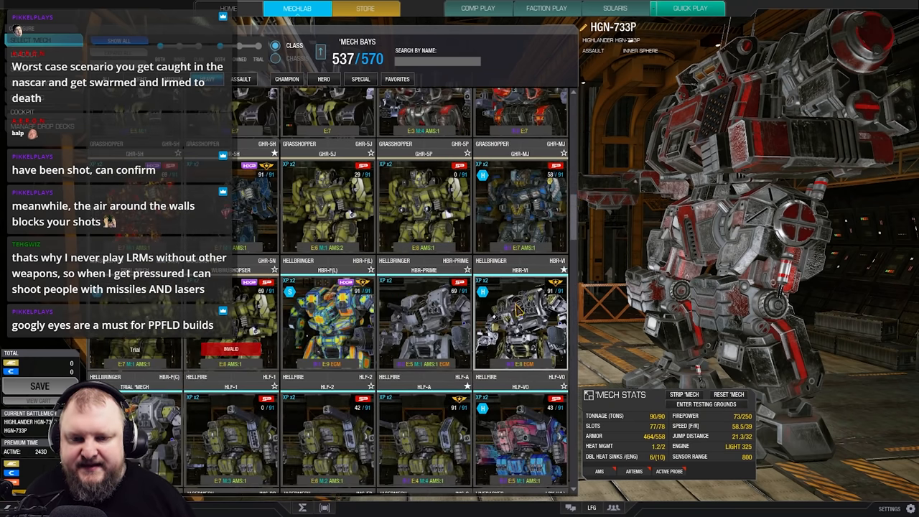
left_click(520, 322)
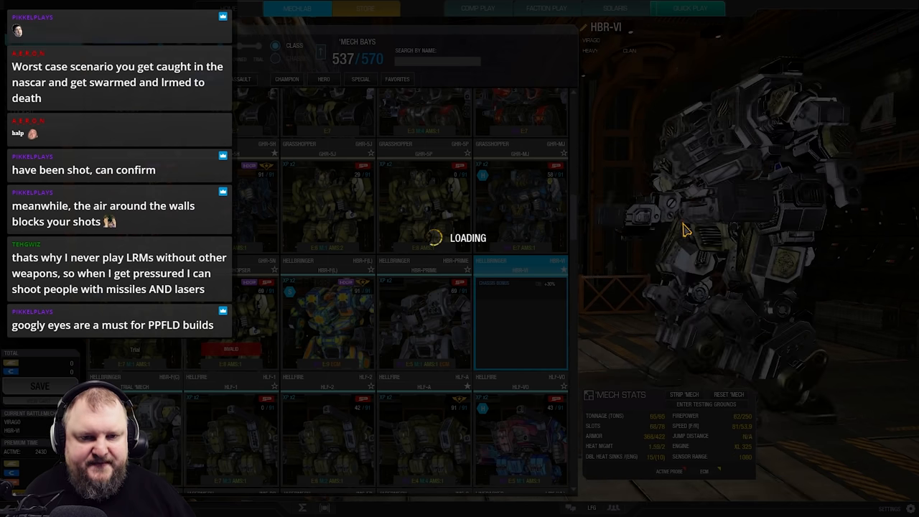